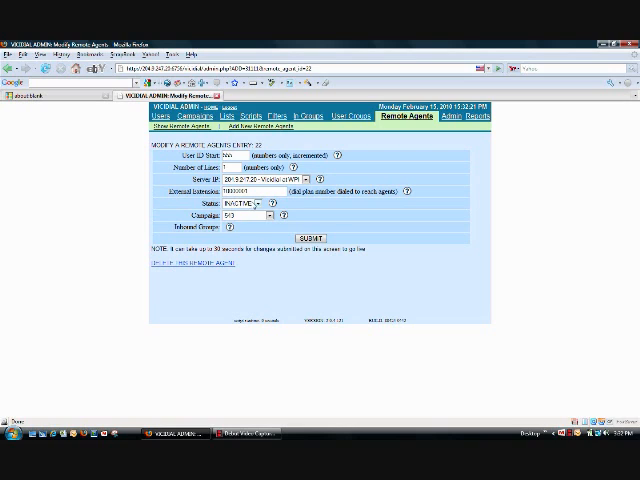
# Keep the remote agent's status INACTIVE and assign it campaign 101 - Test1
pyautogui.click(252, 204)
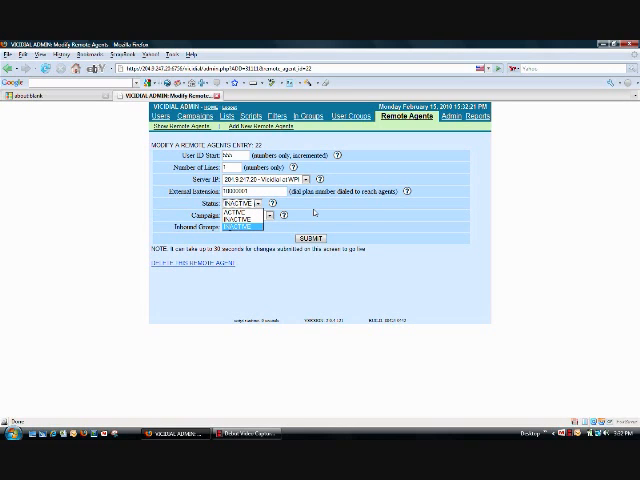
pyautogui.click(237, 225)
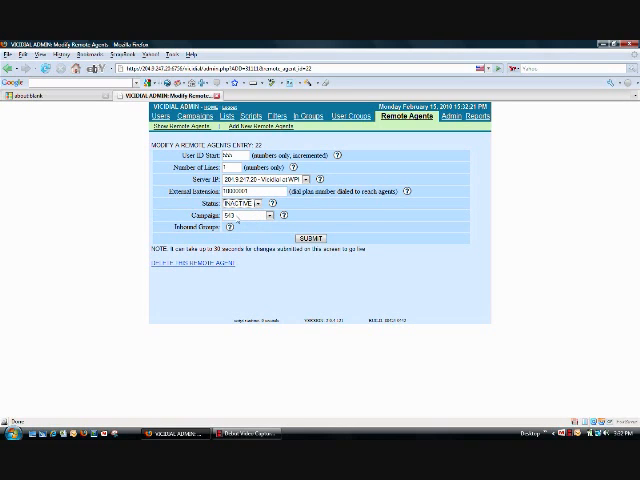
pyautogui.click(267, 214)
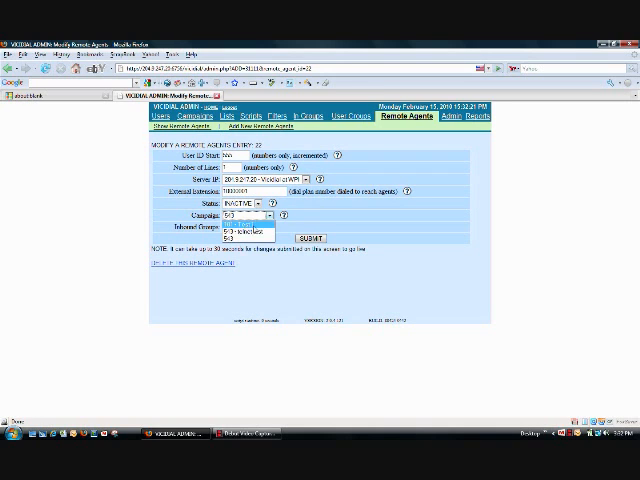
pyautogui.click(245, 222)
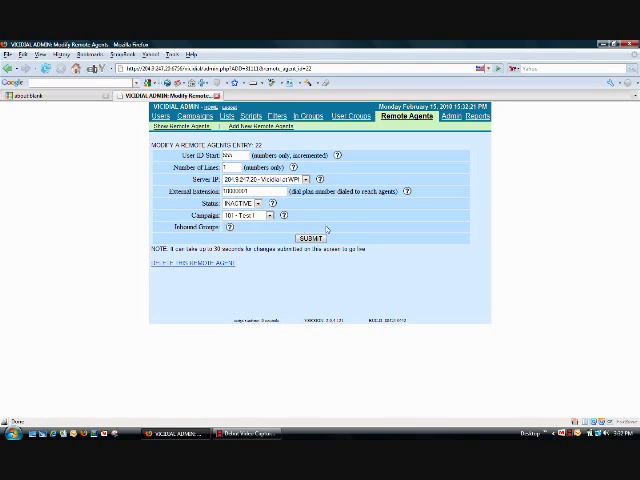
# Set the remote agent's number of lines to 40
pyautogui.click(248, 205)
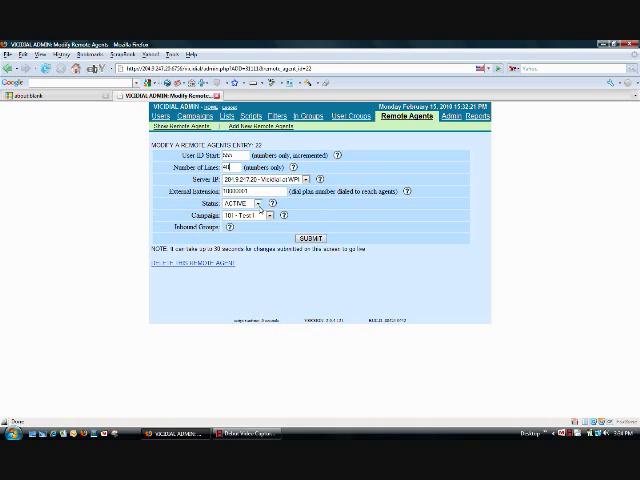
# Switch remote agent 555 back to INACTIVE and submit the changes
pyautogui.click(257, 204)
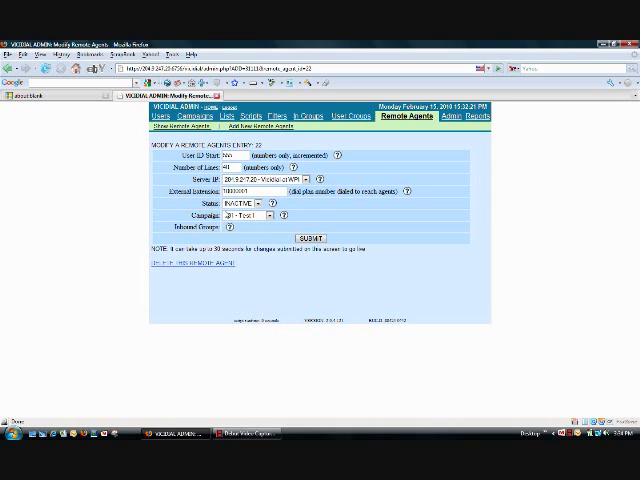
pyautogui.click(310, 238)
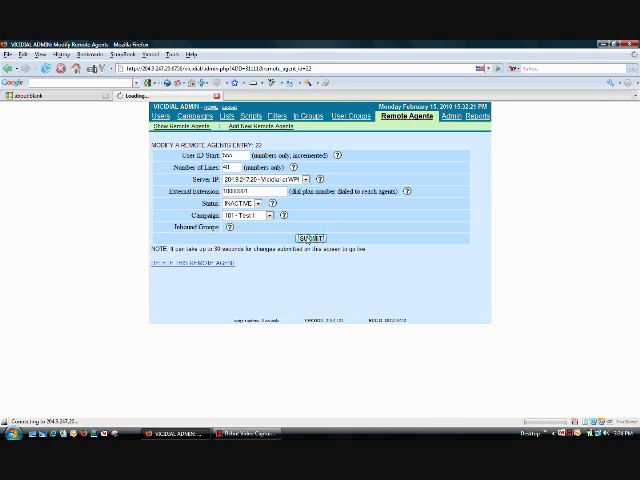
pyautogui.click(308, 237)
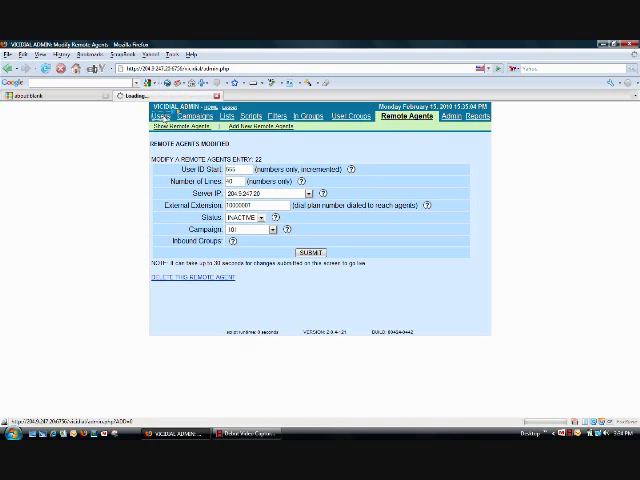
pyautogui.click(153, 115)
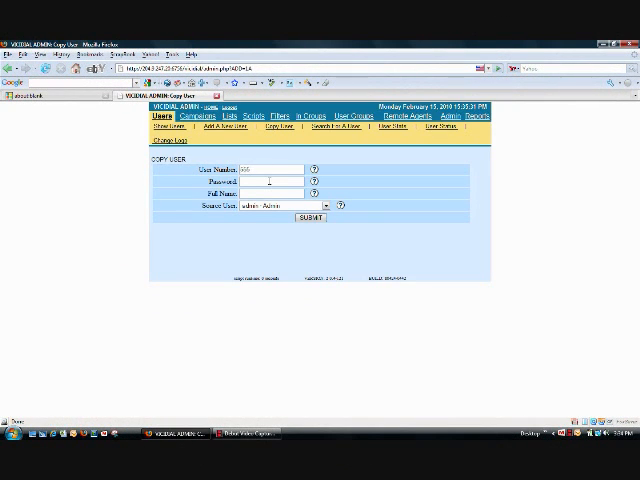
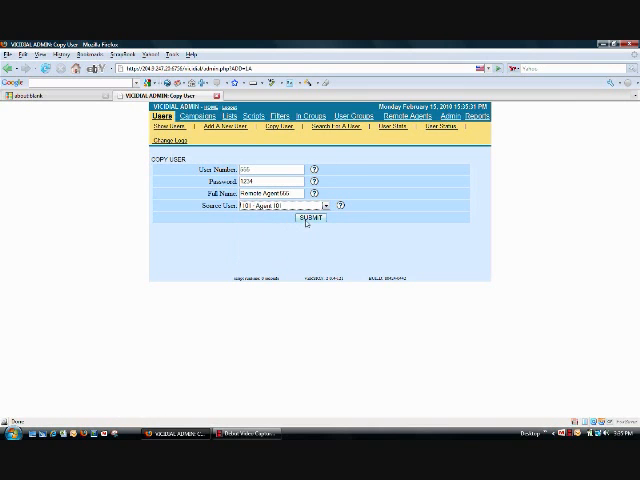
pyautogui.click(308, 218)
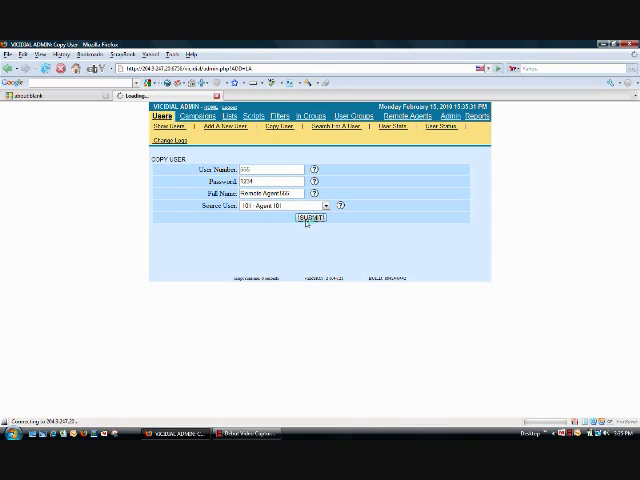
pyautogui.click(310, 218)
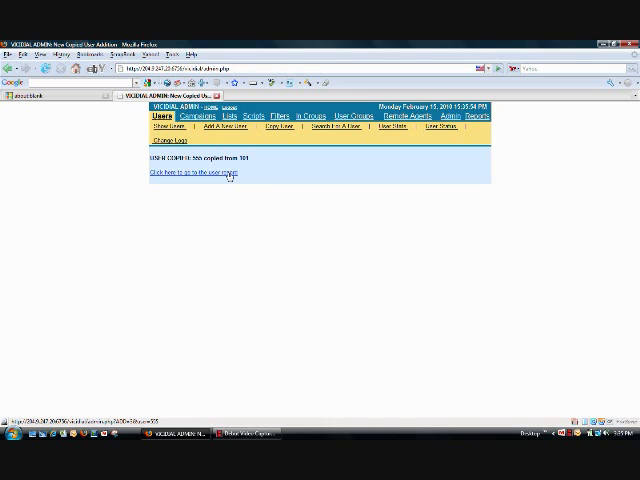
# Open user 555's modify page and submit its copied settings
pyautogui.click(193, 172)
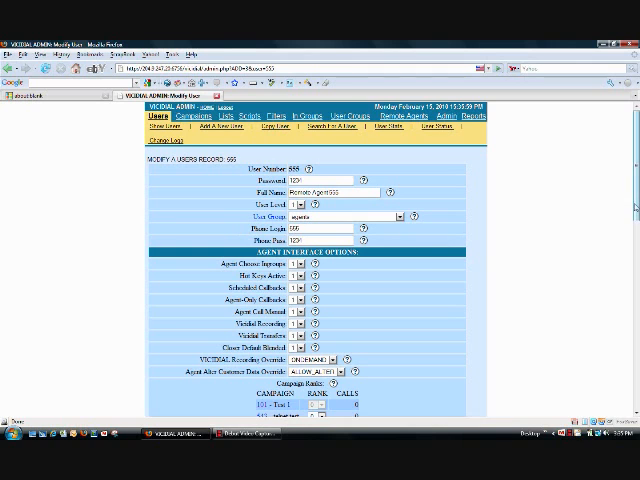
pyautogui.scroll(-3)
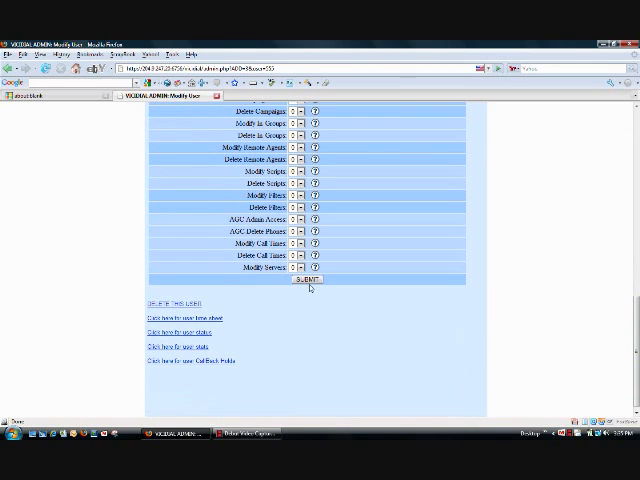
pyautogui.click(308, 280)
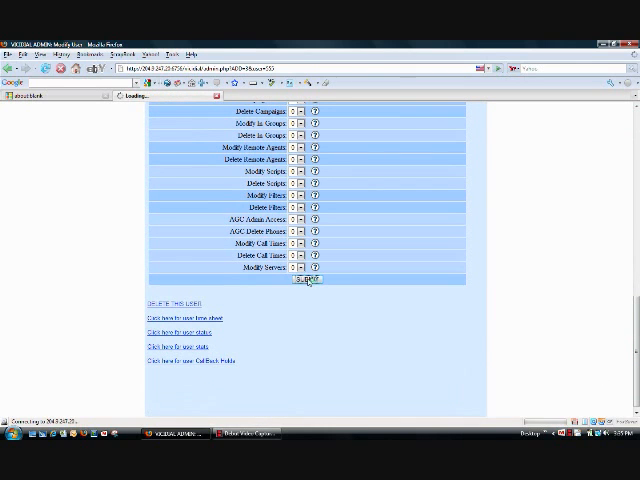